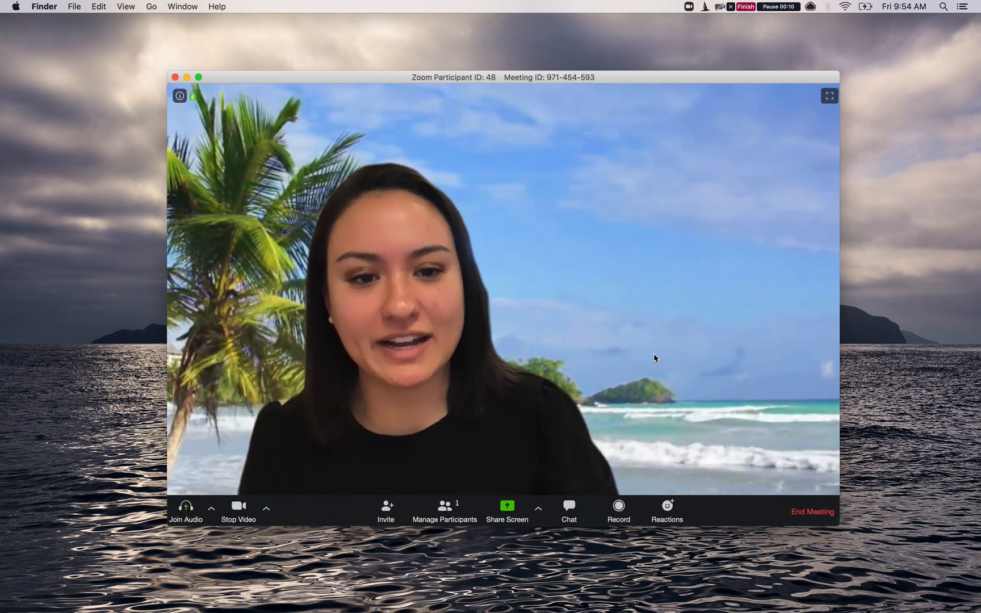
{"action": "mouse_move", "coordinate": [733, 348]}
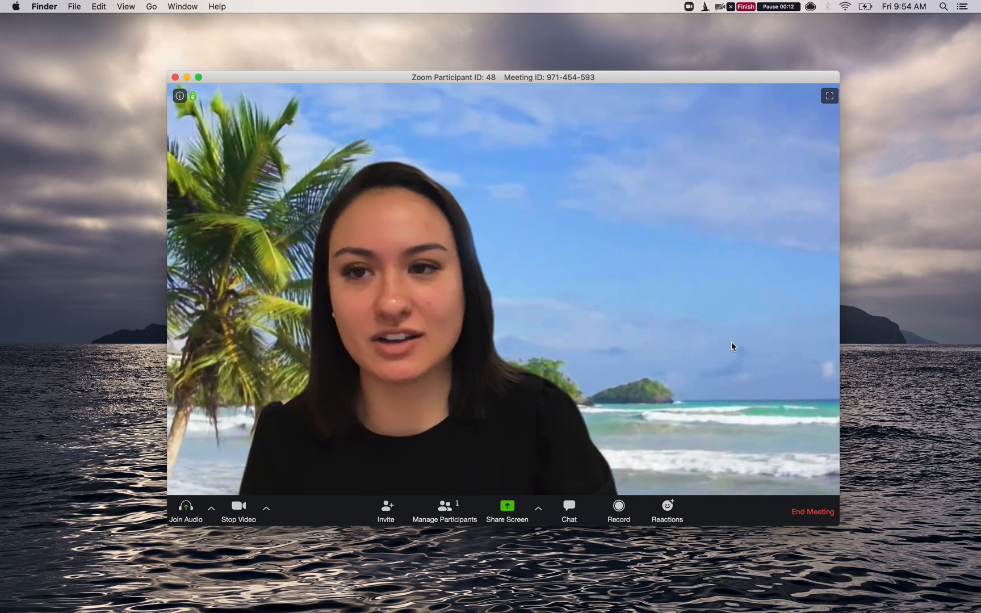
{"action": "mouse_move", "coordinate": [65, 86]}
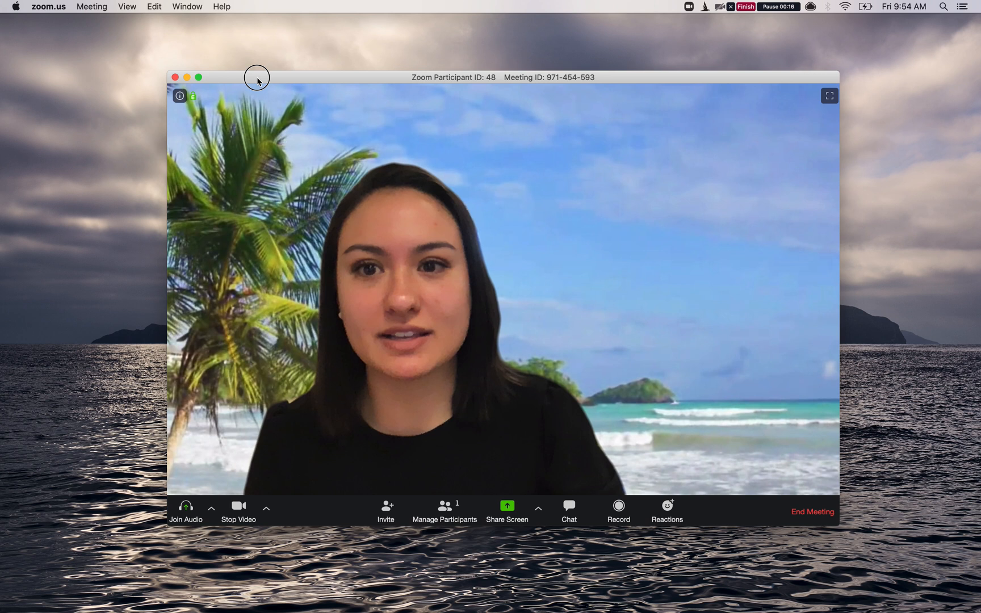
Run Check for Updates from the zoom.us menu and dismiss the 'up to date' notice for 4.6.4
{"action": "left_click", "coordinate": [48, 7]}
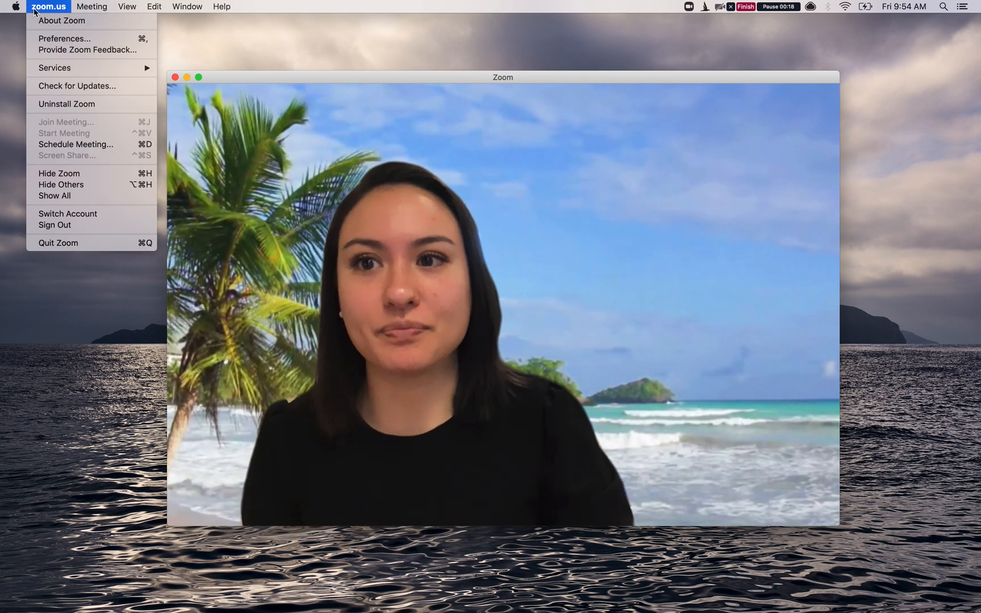
{"action": "mouse_move", "coordinate": [76, 85]}
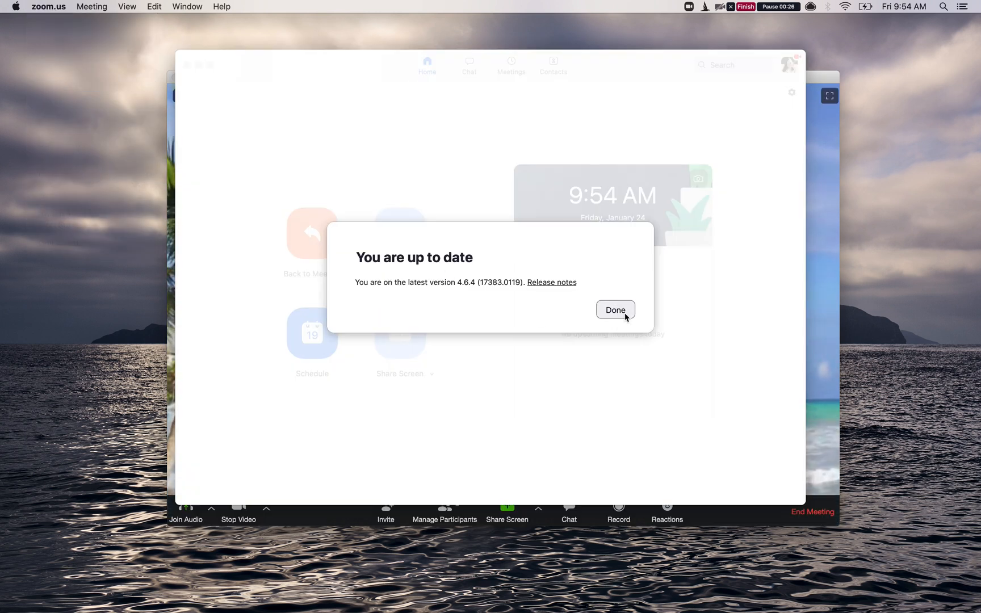
{"action": "left_click", "coordinate": [616, 310]}
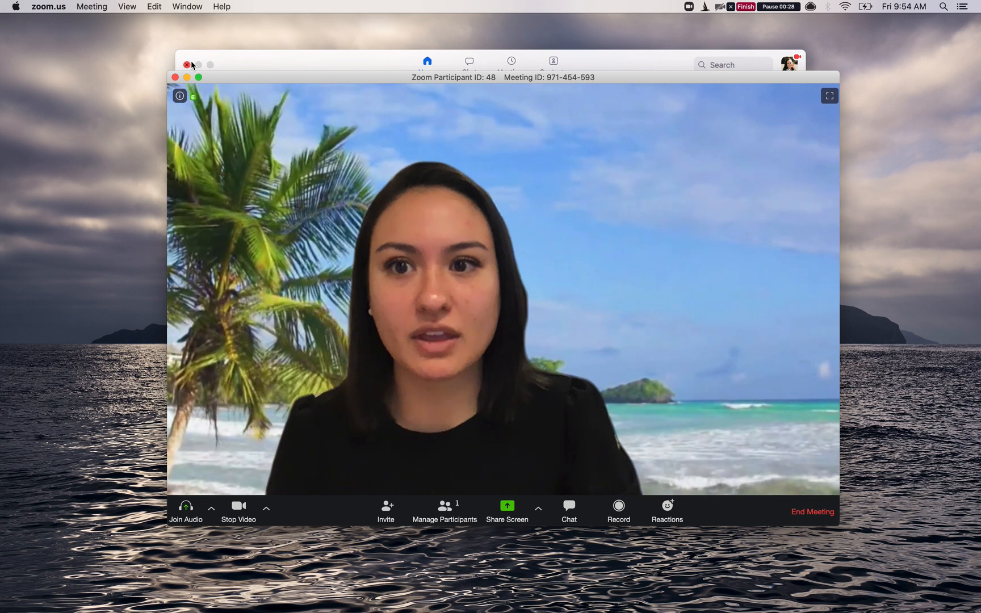
Reach the Virtual Background settings from the Stop Video arrow in the meeting window
{"action": "left_click", "coordinate": [186, 65]}
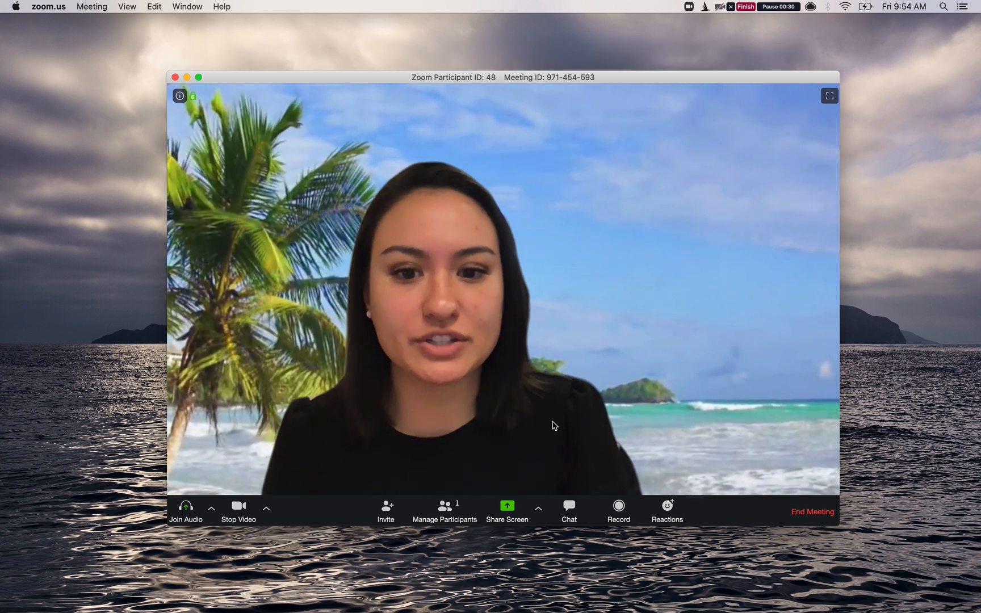
{"action": "mouse_move", "coordinate": [267, 512]}
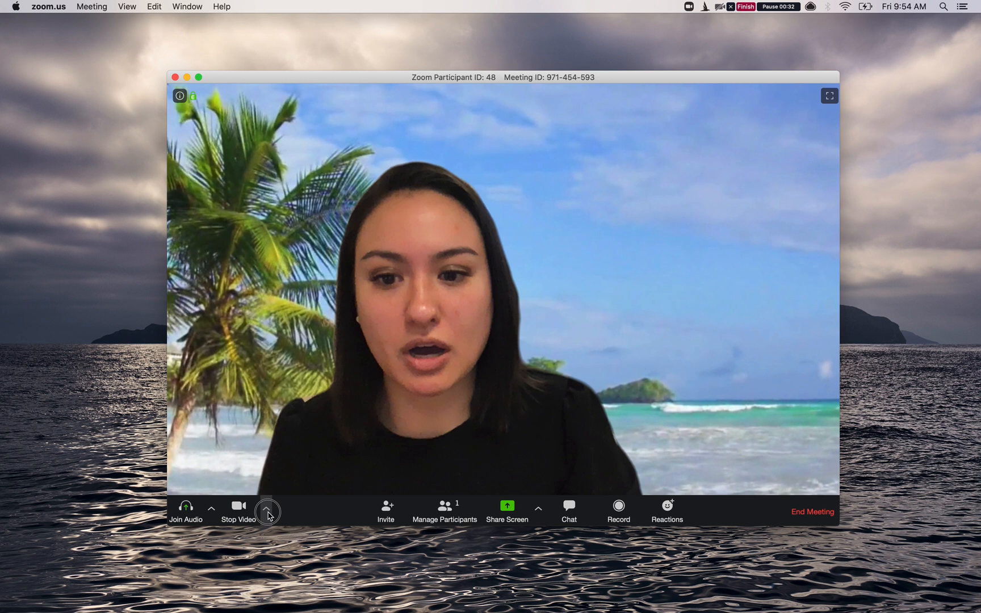
{"action": "left_click", "coordinate": [268, 511]}
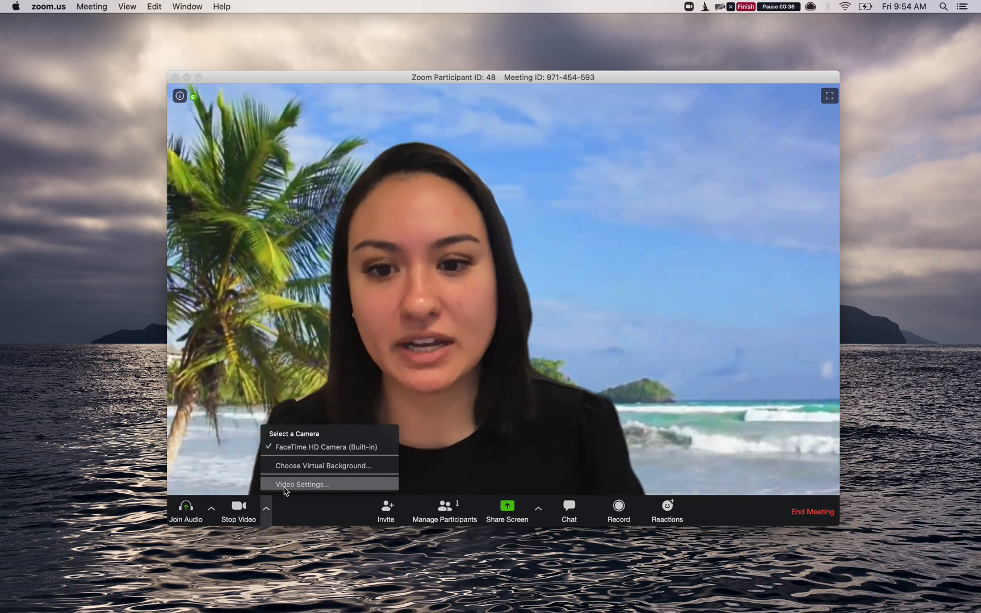
{"action": "left_click", "coordinate": [302, 483]}
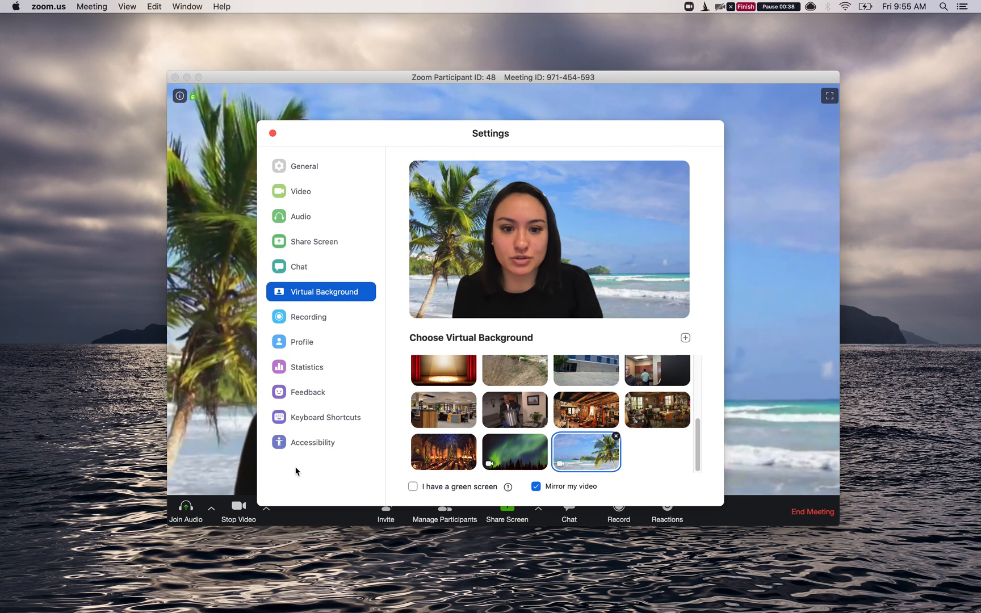
Try the northern lights background, return to Beach, and start adding a custom image or video
{"action": "left_click", "coordinate": [515, 452]}
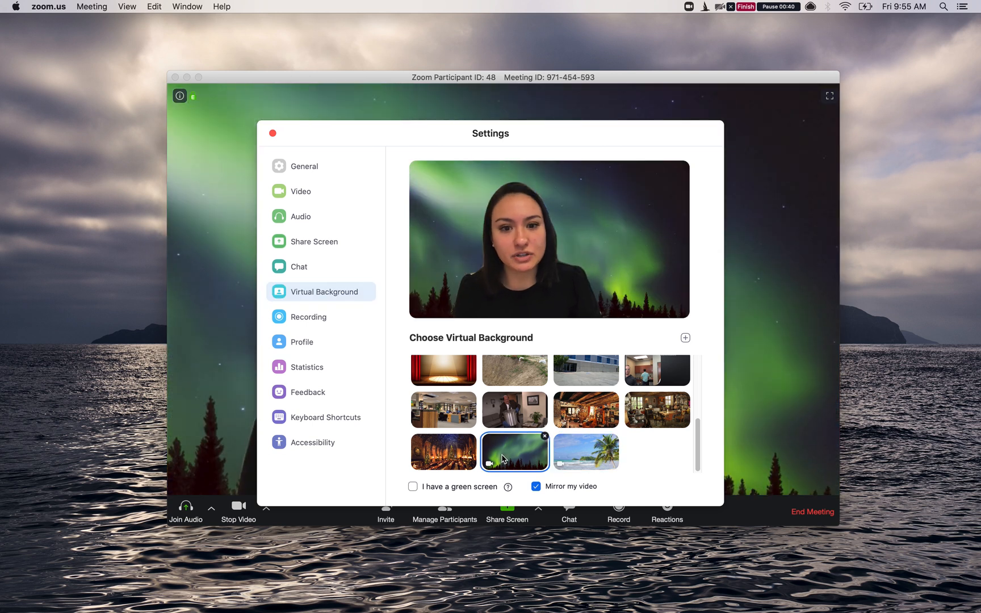
{"action": "mouse_move", "coordinate": [569, 458]}
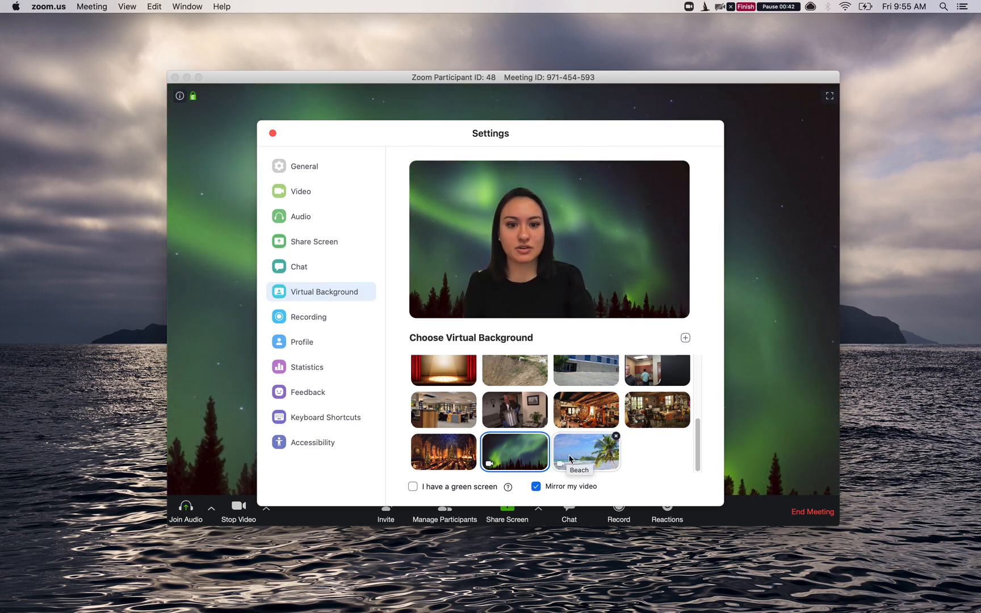
{"action": "left_click", "coordinate": [586, 451]}
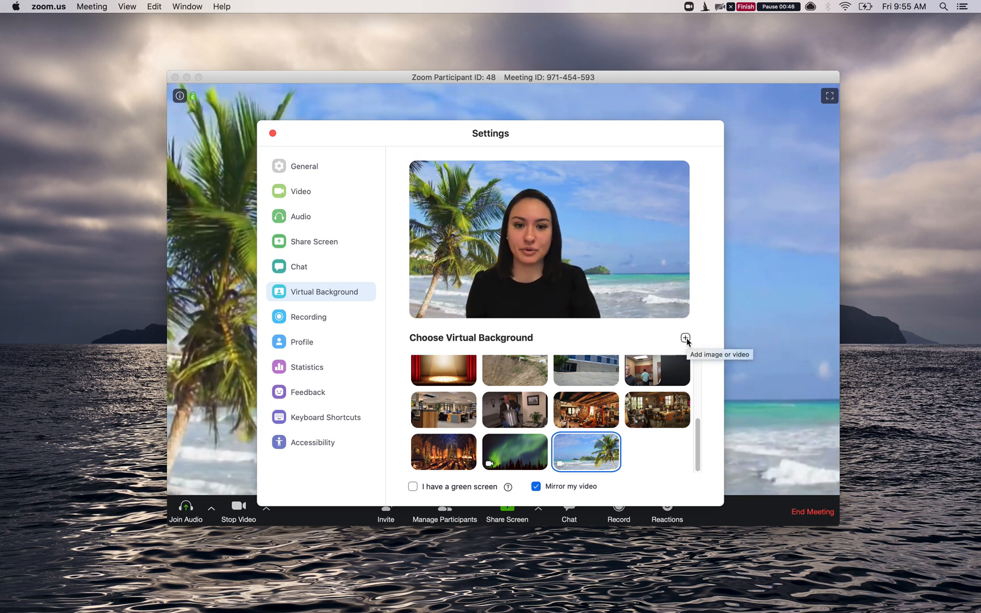
{"action": "left_click", "coordinate": [686, 339]}
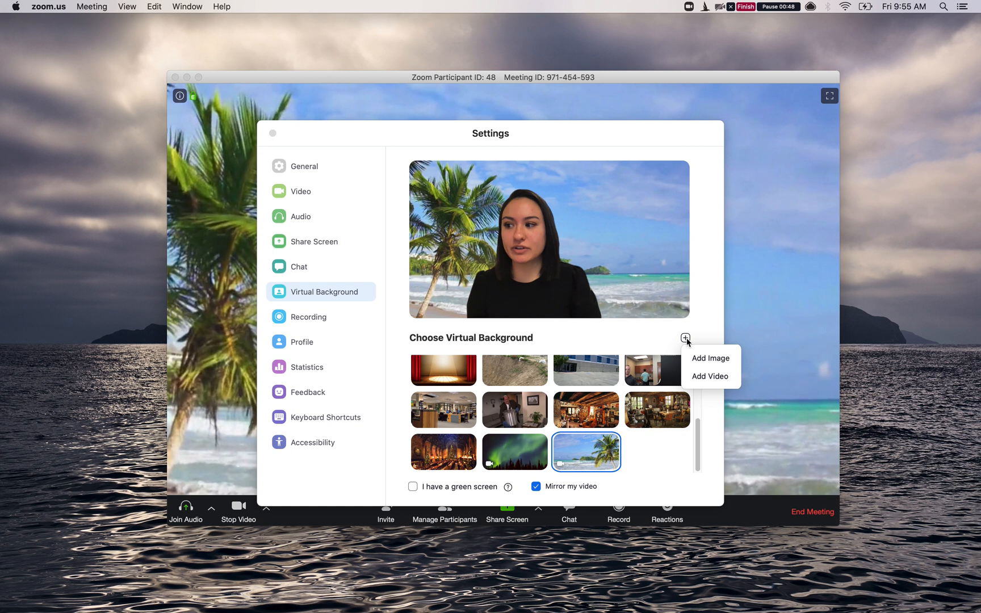
{"action": "mouse_move", "coordinate": [710, 357]}
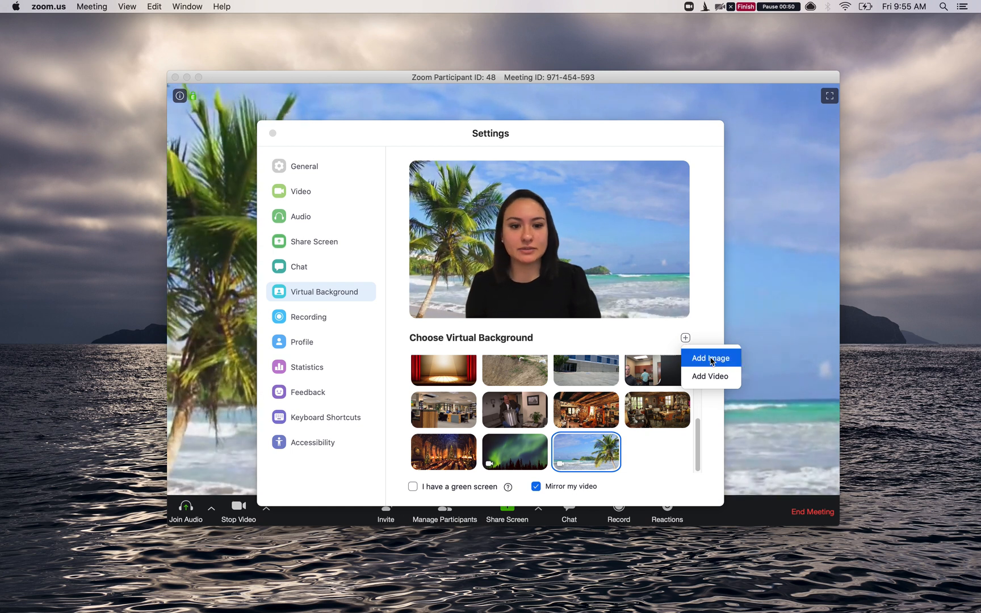
Add the fireplace clip as a custom background and start adding another one
{"action": "left_click", "coordinate": [709, 358]}
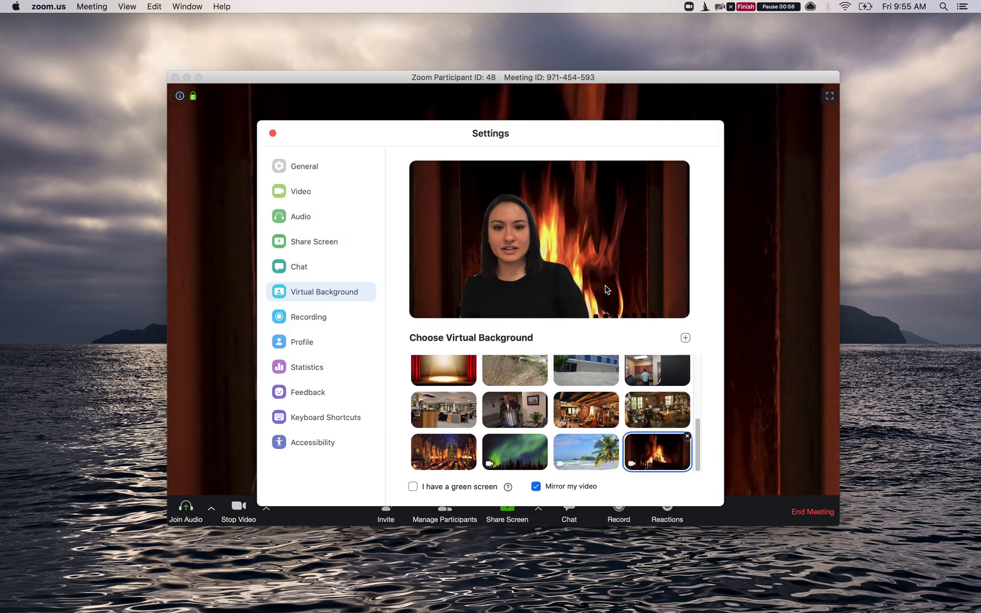
{"action": "left_click", "coordinate": [685, 338]}
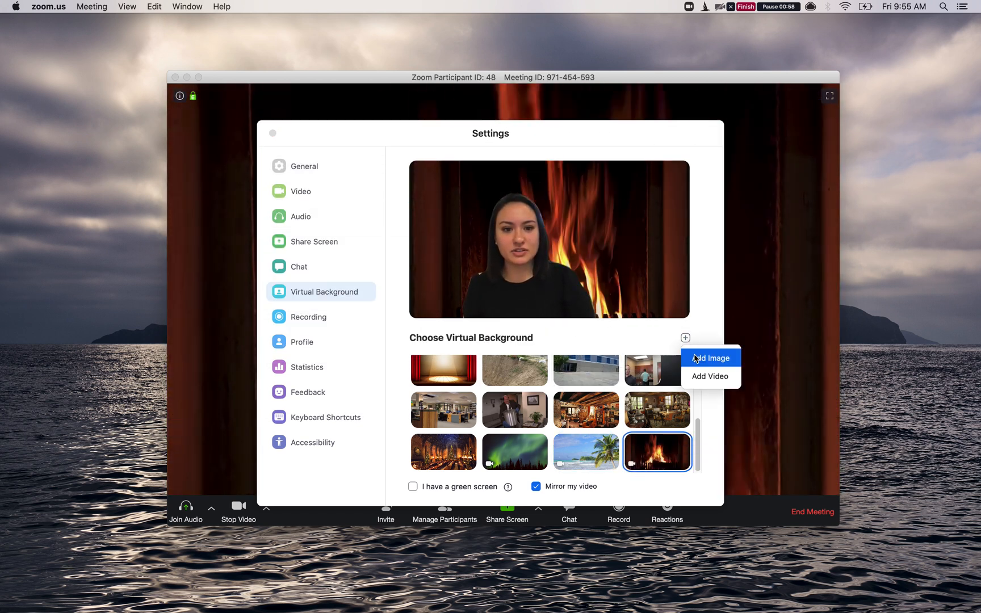
Add the ezgif Office clip mp4 from the Desktop as a video background and apply it
{"action": "left_click", "coordinate": [710, 358]}
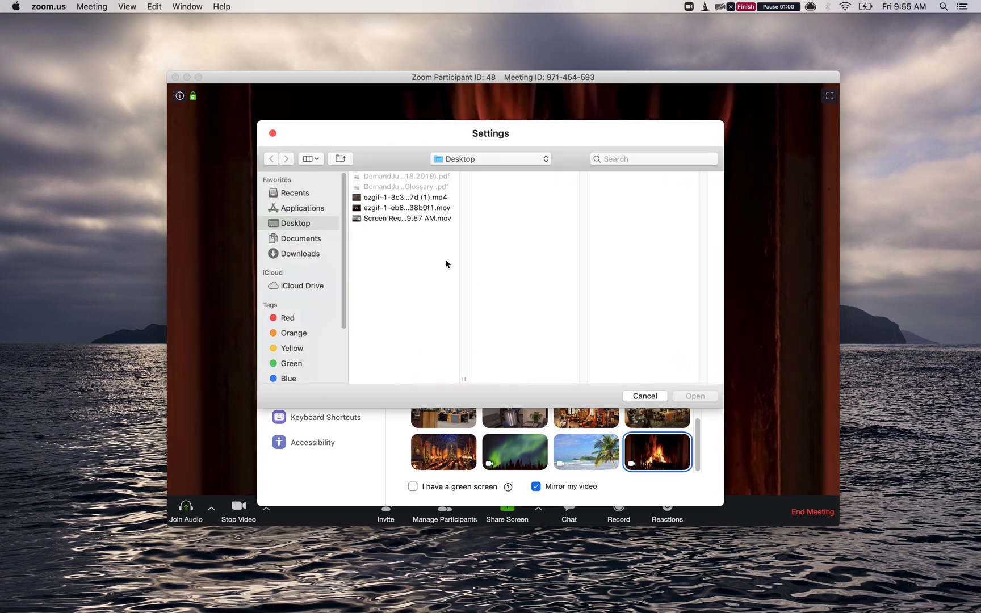
{"action": "left_click", "coordinate": [403, 197]}
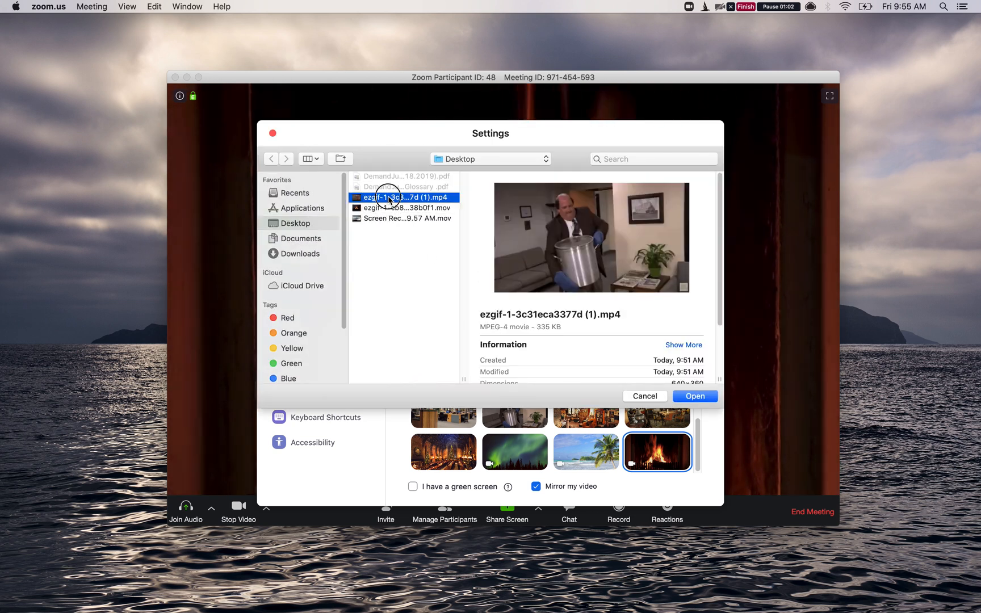
{"action": "left_click", "coordinate": [694, 395]}
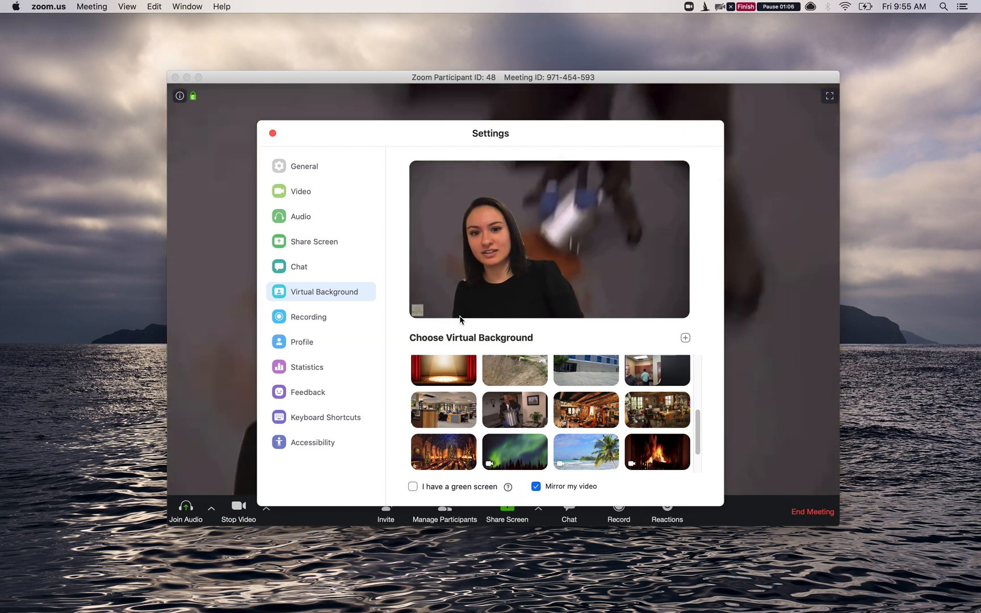
{"action": "left_click", "coordinate": [514, 410]}
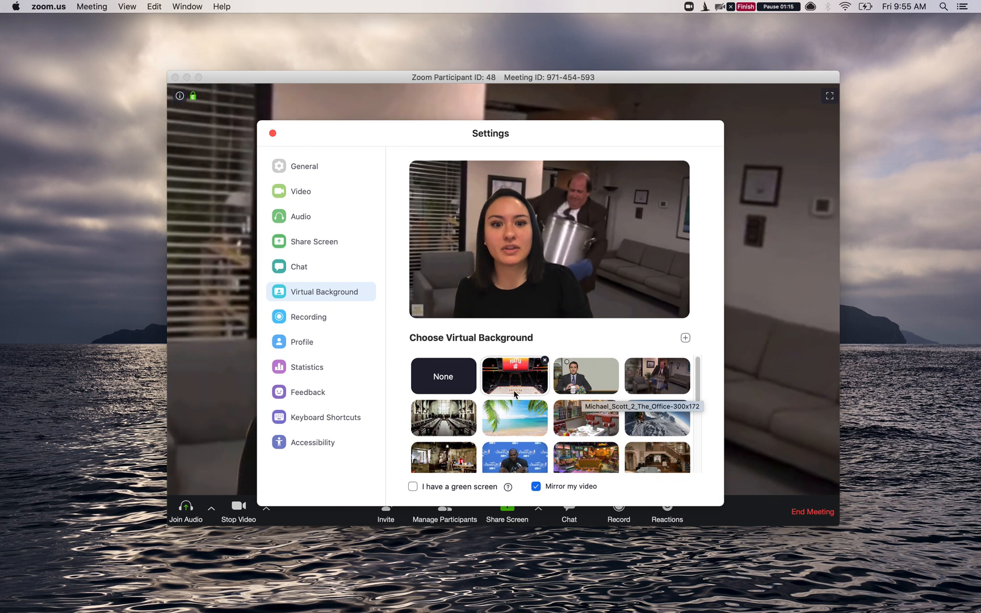
Try the diner, snowy summit and Utah arena backgrounds, then apply the northern lights video
{"action": "left_click", "coordinate": [585, 375]}
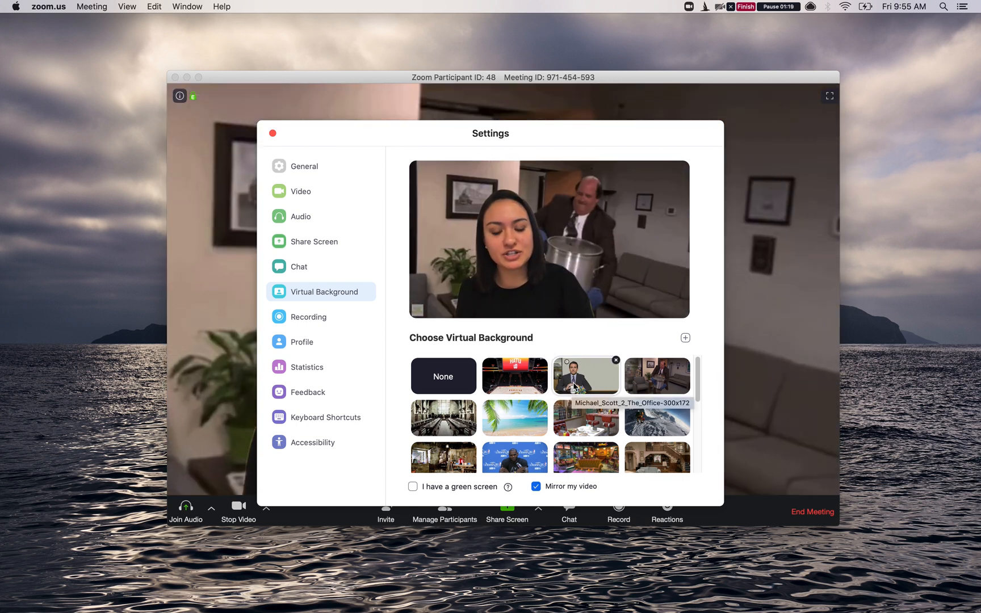
{"action": "left_click", "coordinate": [585, 418]}
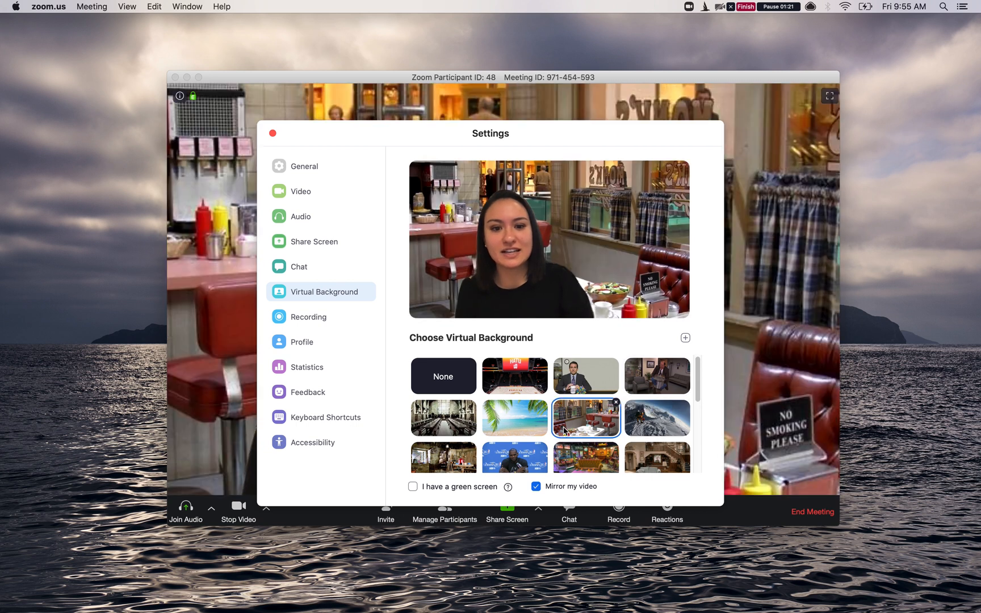
{"action": "left_click", "coordinate": [657, 418]}
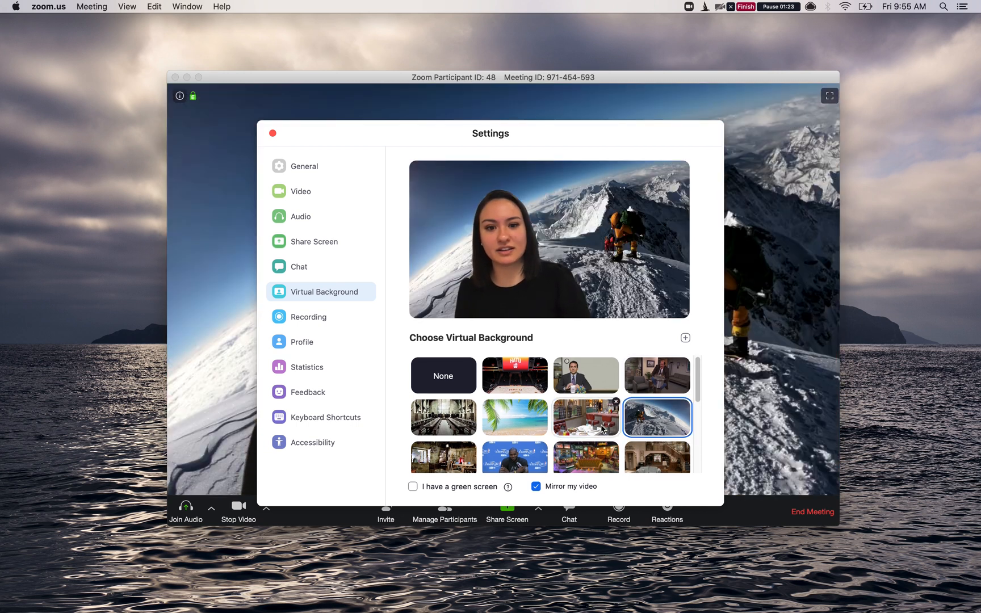
{"action": "scroll", "scroll_direction": "down", "scroll_amount": 3}
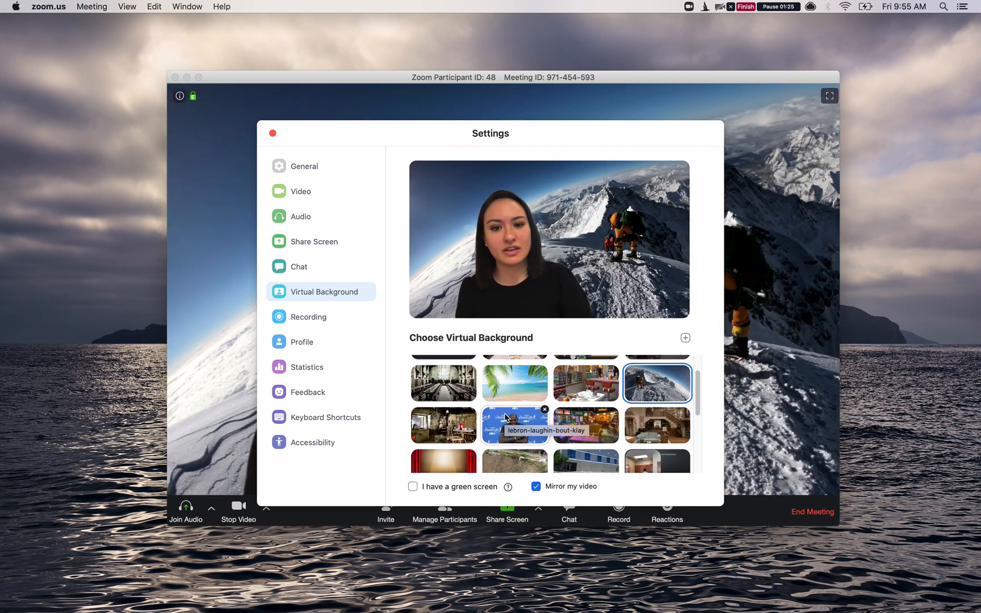
{"action": "left_click", "coordinate": [443, 376]}
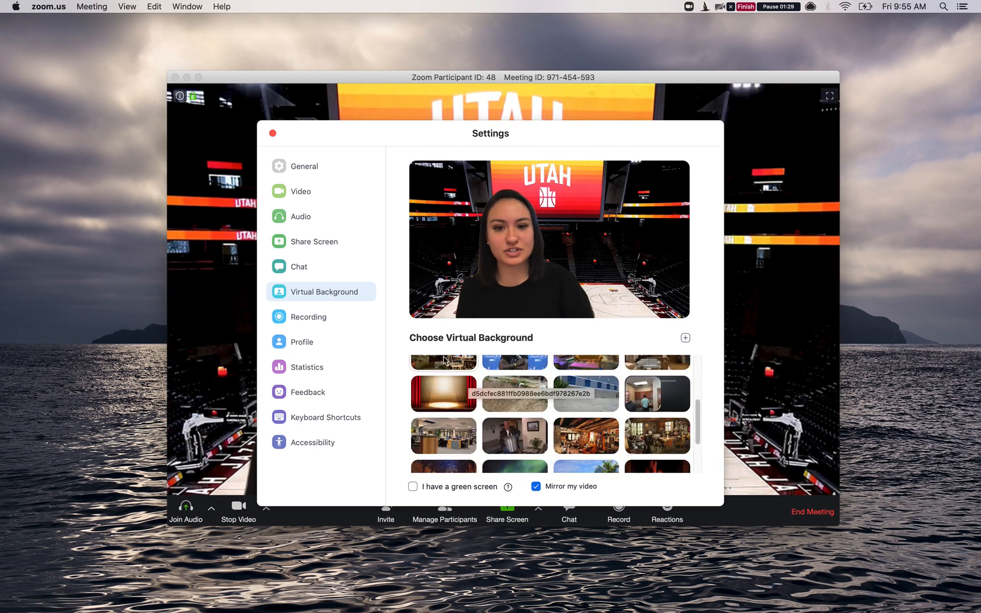
{"action": "left_click", "coordinate": [514, 410]}
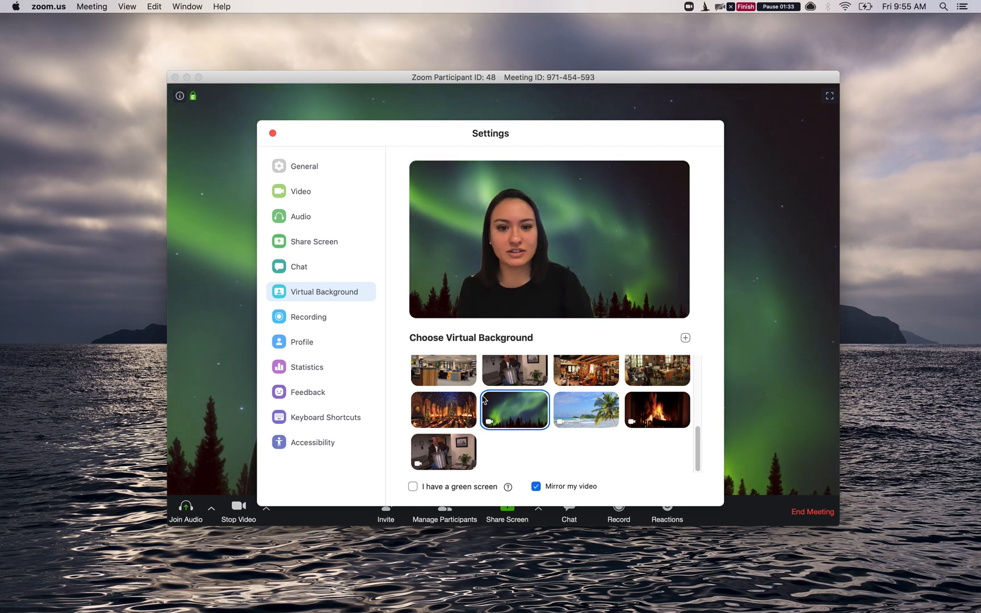
{"action": "mouse_move", "coordinate": [586, 410]}
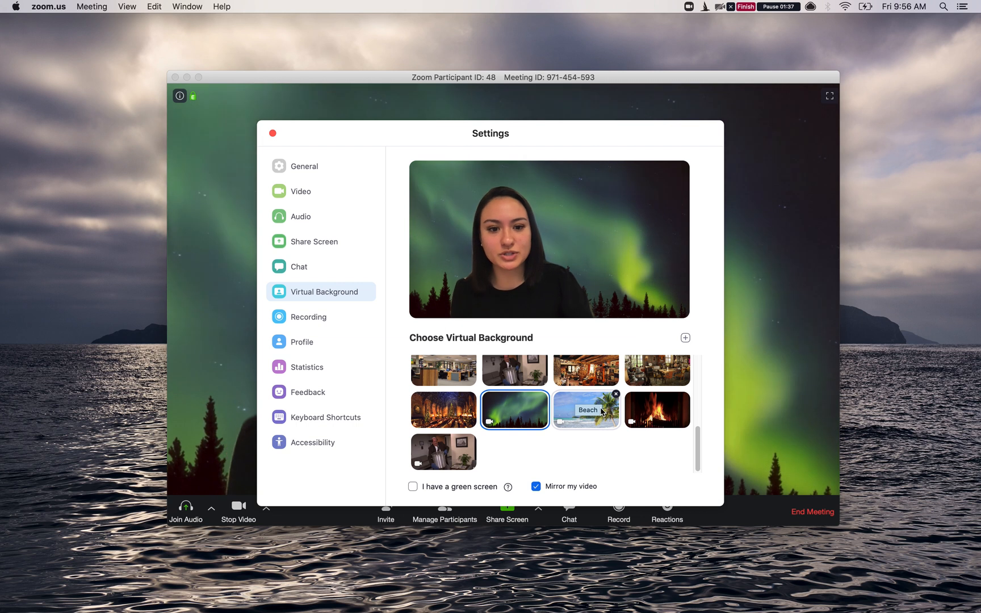
{"action": "mouse_move", "coordinate": [616, 427]}
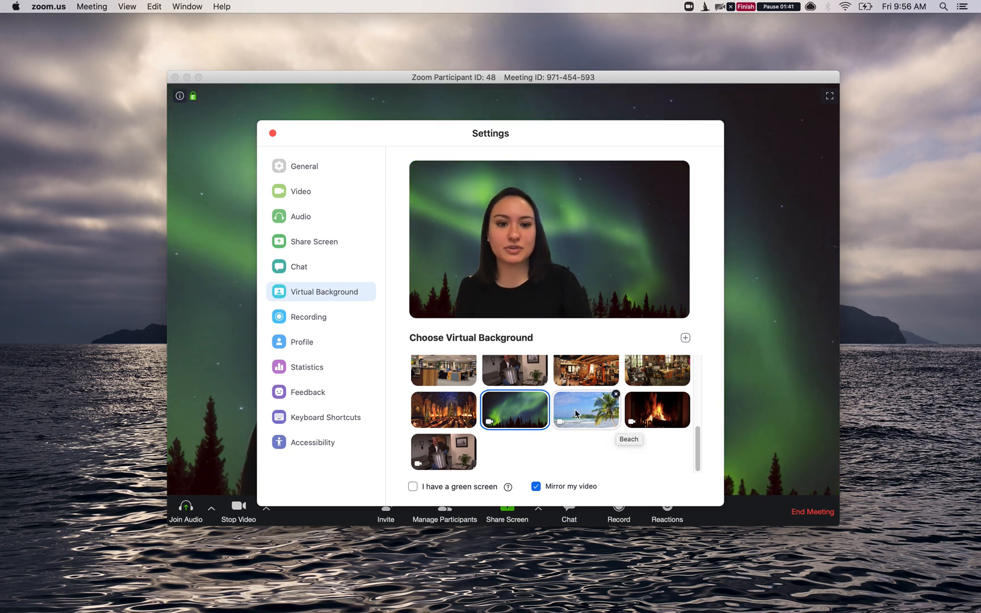
{"action": "mouse_move", "coordinate": [571, 351]}
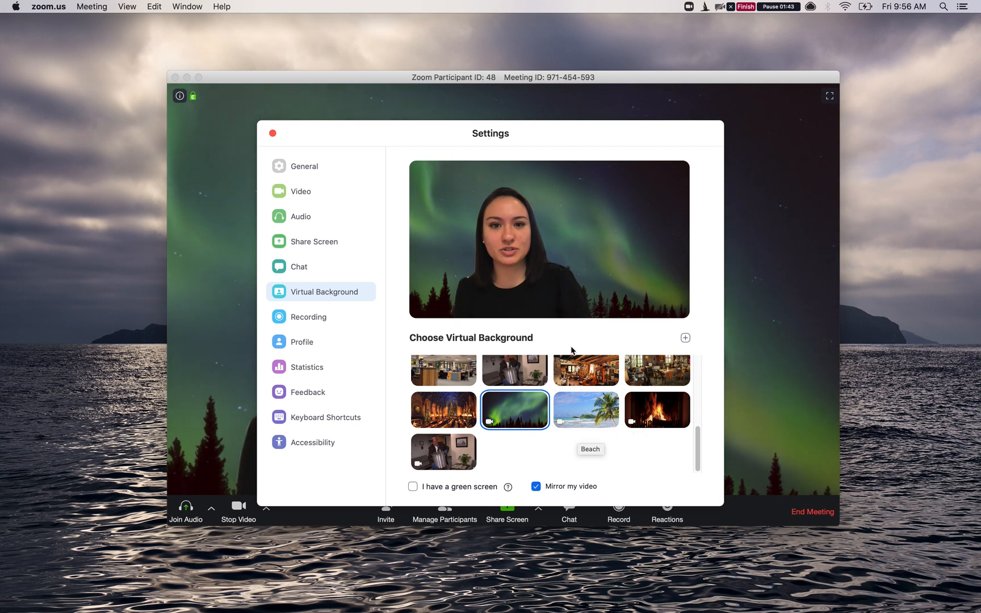